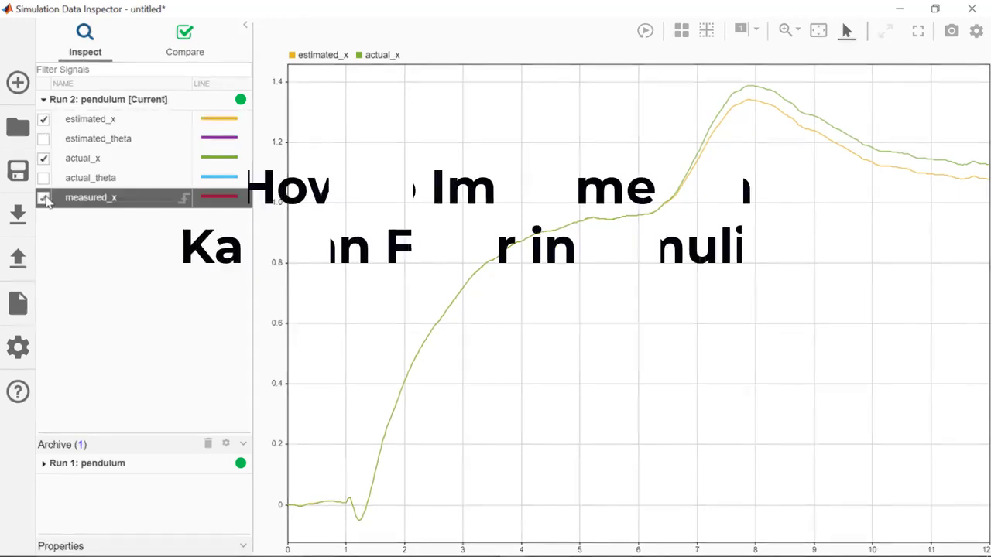
Inspect the disturbance pulse around 6–7 s in the Signal Builder, then close it
left_click(43, 198)
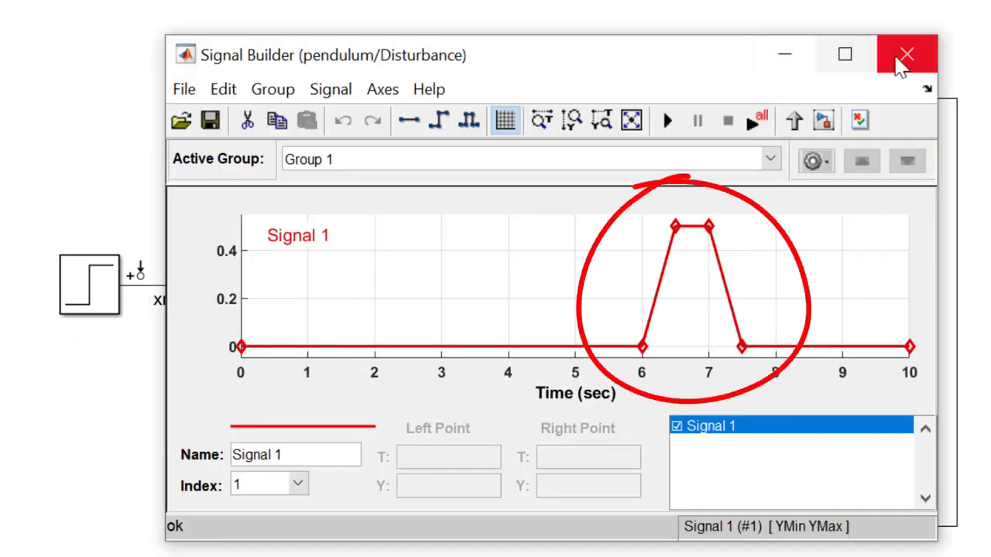
left_click(907, 54)
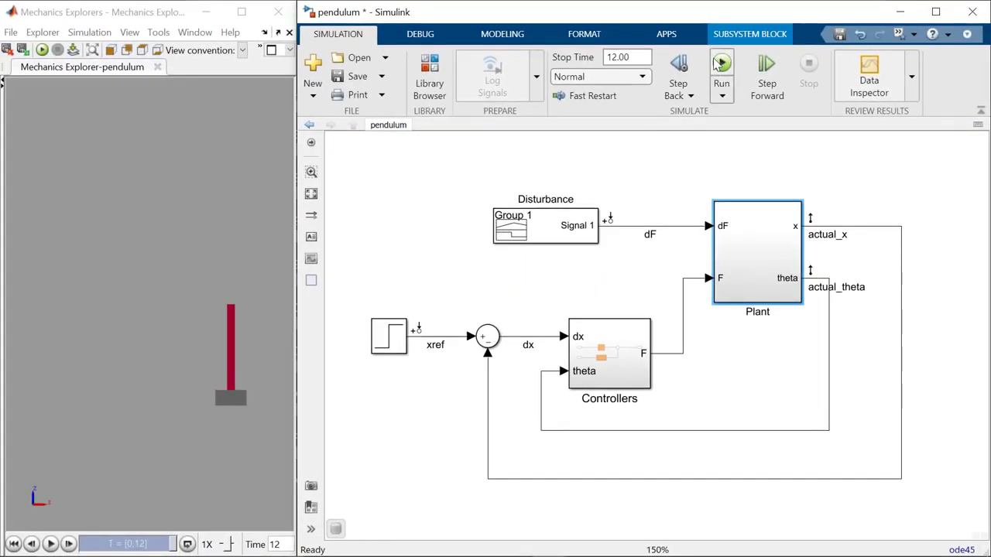
Run the pendulum simulation before adding the noise source, Sum and Kalman Filter blocks
left_click(722, 74)
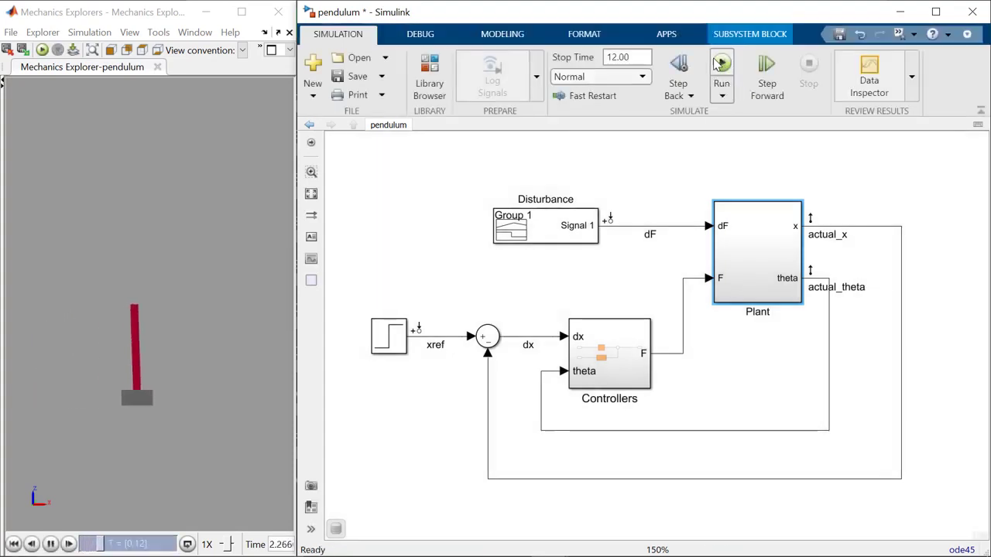
left_click(722, 63)
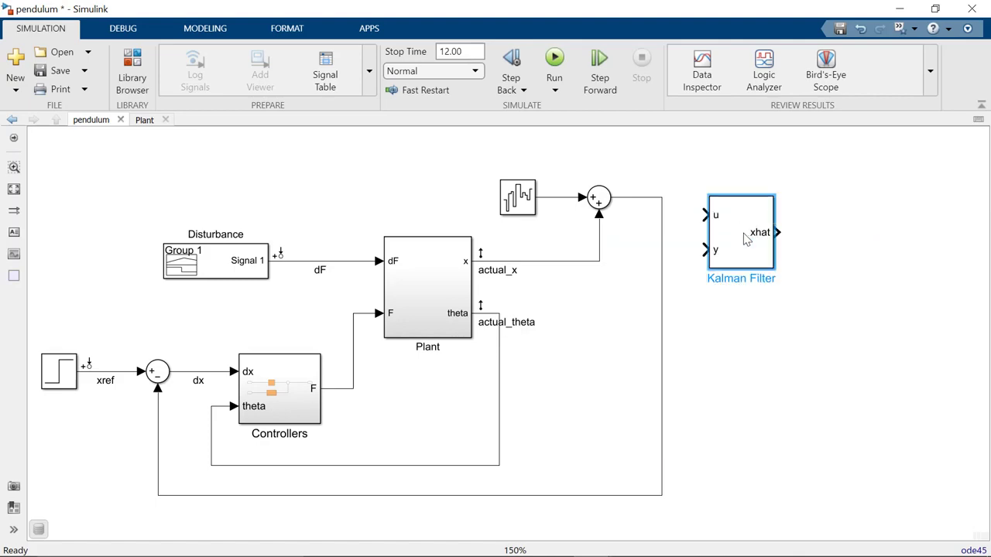
Set the Kalman Filter to Continuous-Time with model source Individual A, B, C, D matrices
double_click(740, 238)
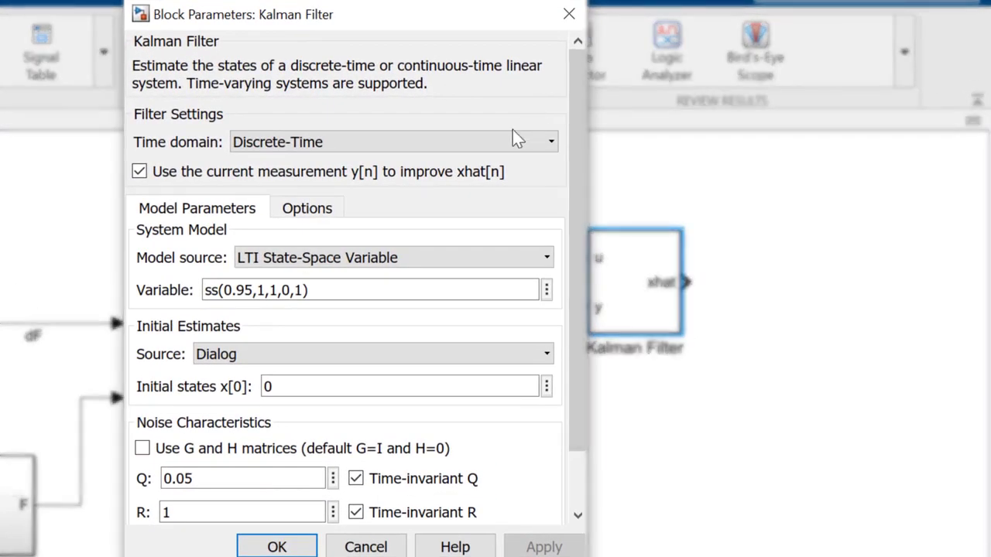
left_click(550, 142)
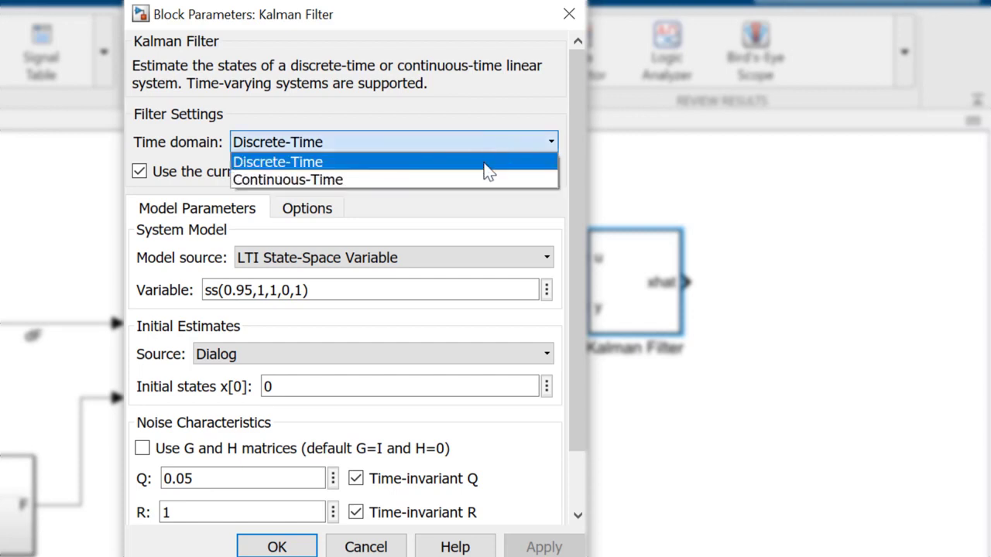
left_click(288, 179)
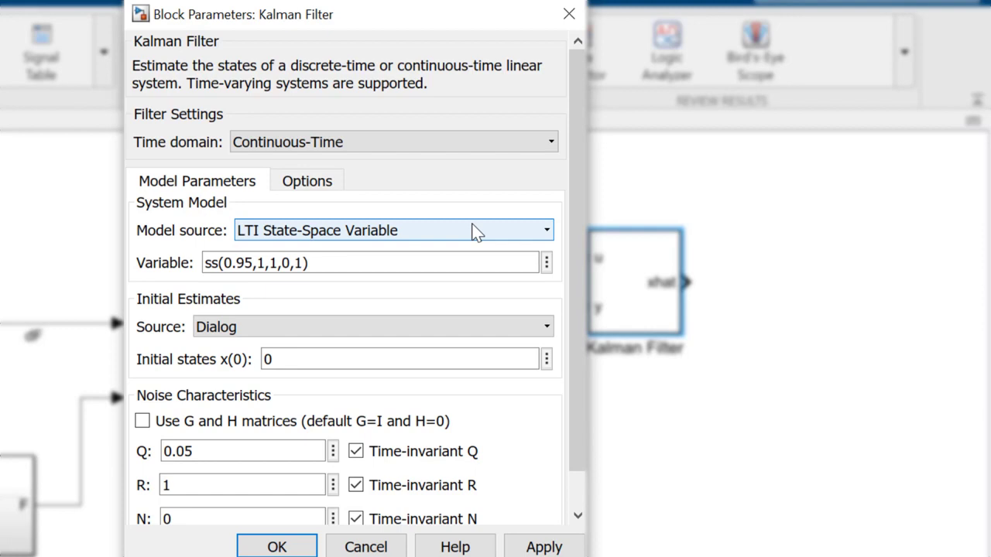
left_click(545, 229)
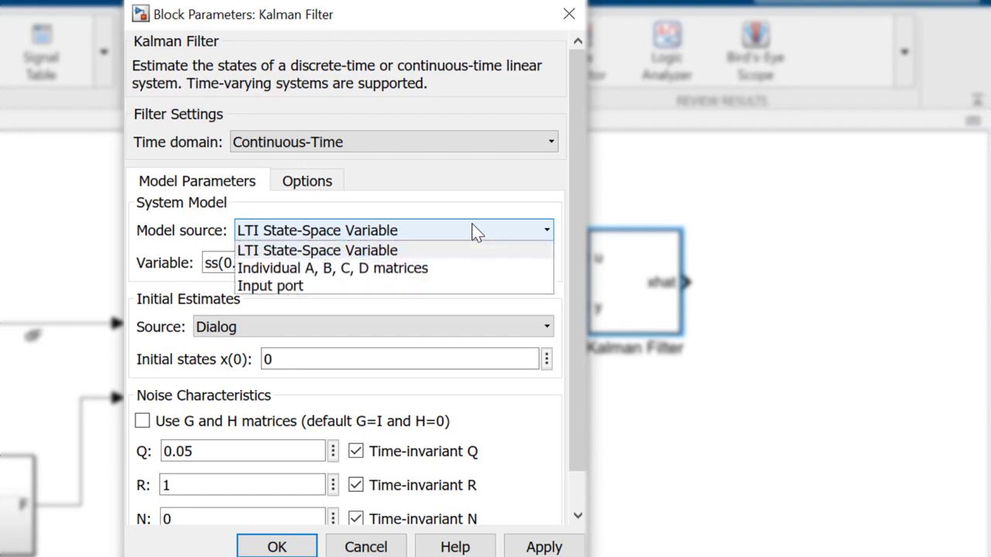
left_click(333, 268)
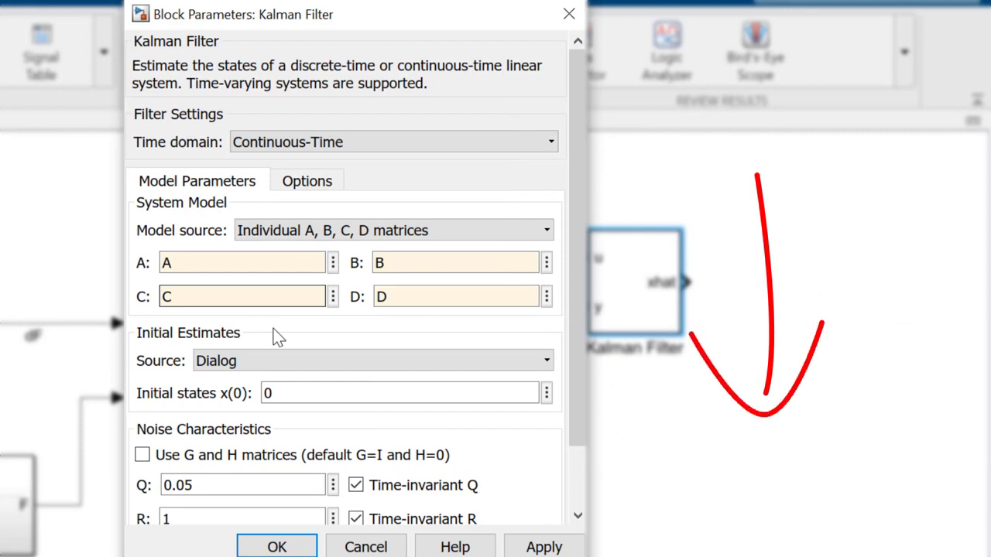
scroll("down", 3)
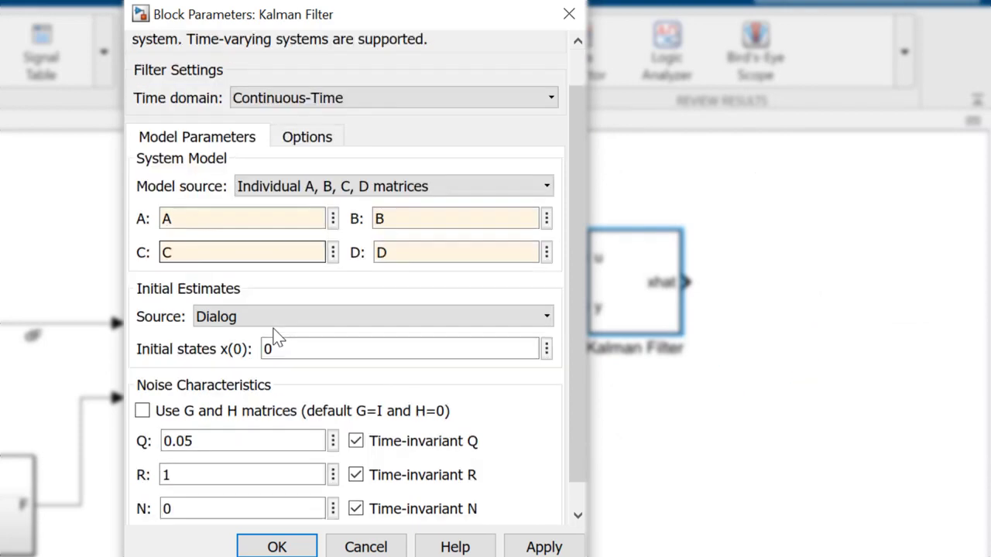
scroll("up", 3)
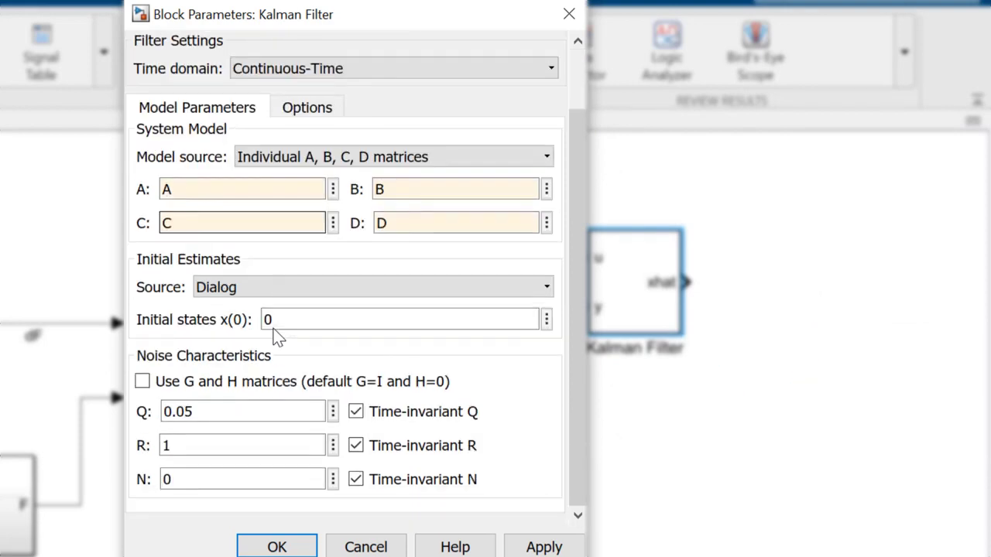
mouse_move(280, 395)
type("diag")
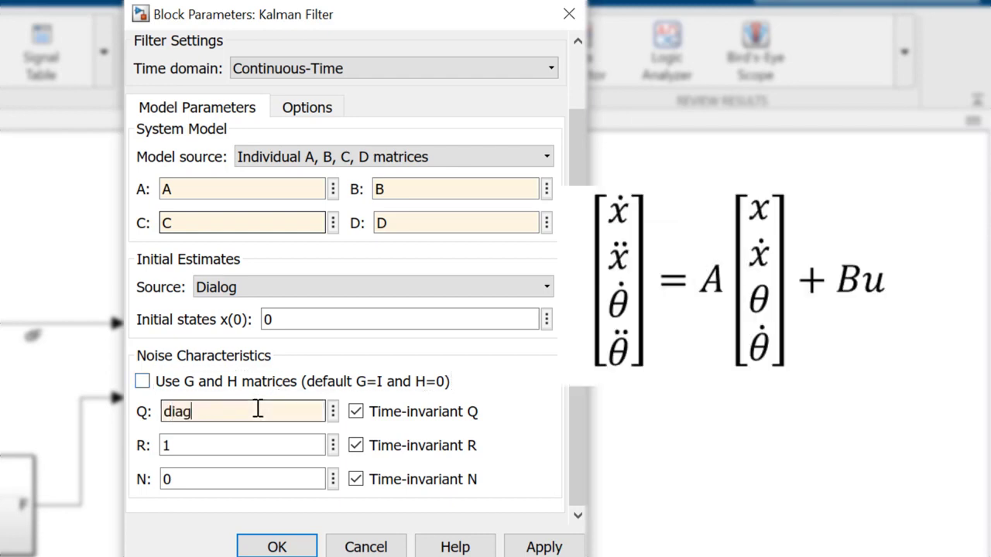
Enter Q as a diag([0 0 ... 001]) expression, set R to 0.005 and confirm the filter parameters
type("([0 0 0 0.")
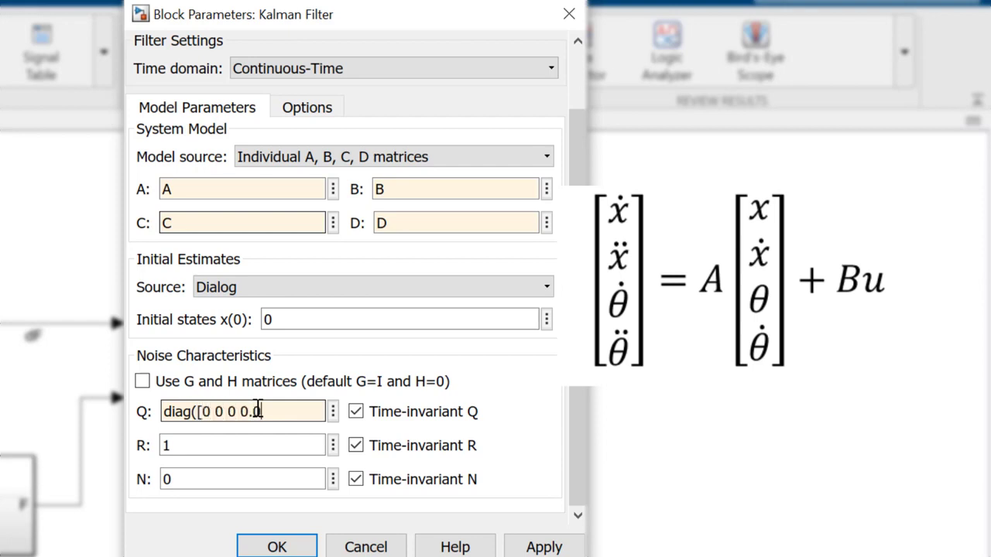
type("001])")
left_click(241, 444)
type("0.0005")
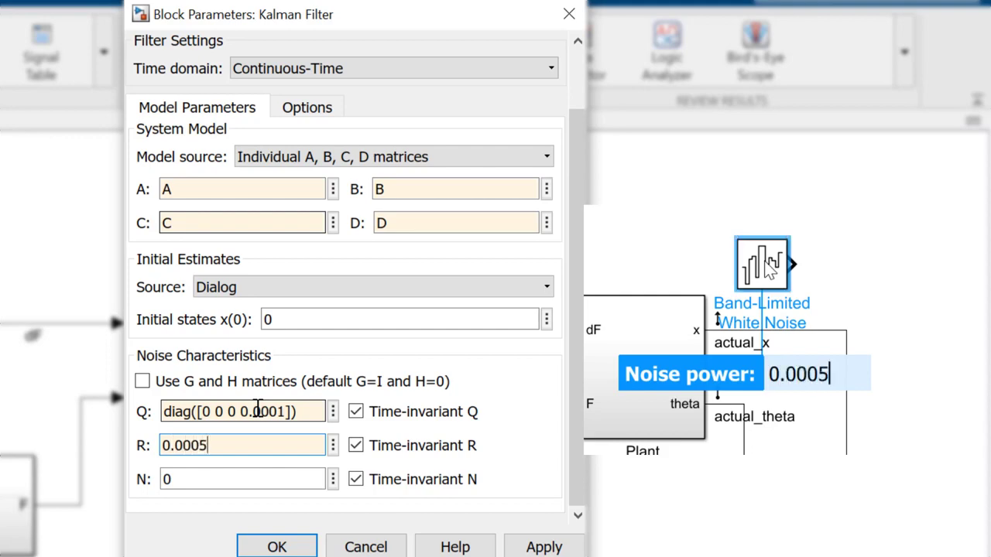
key("Backspace")
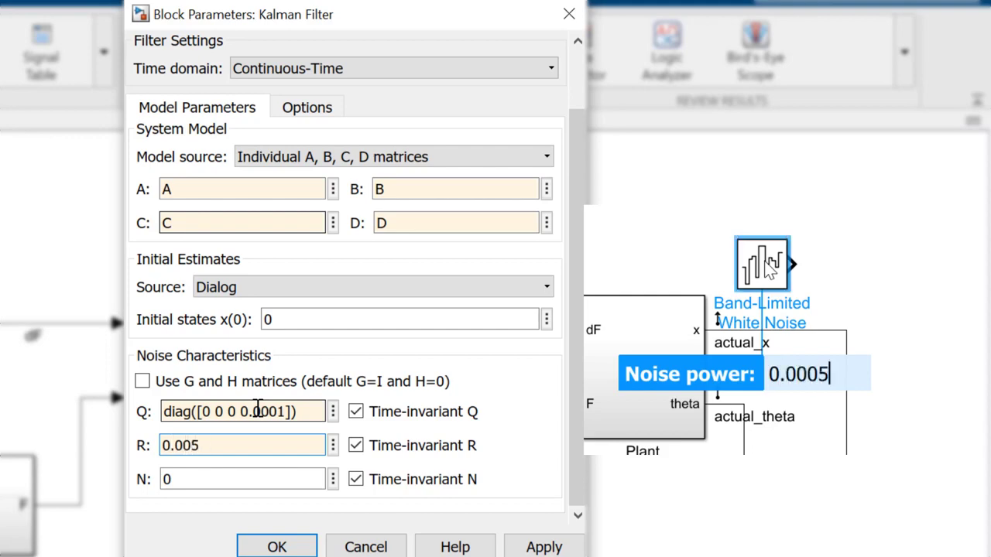
left_click(275, 547)
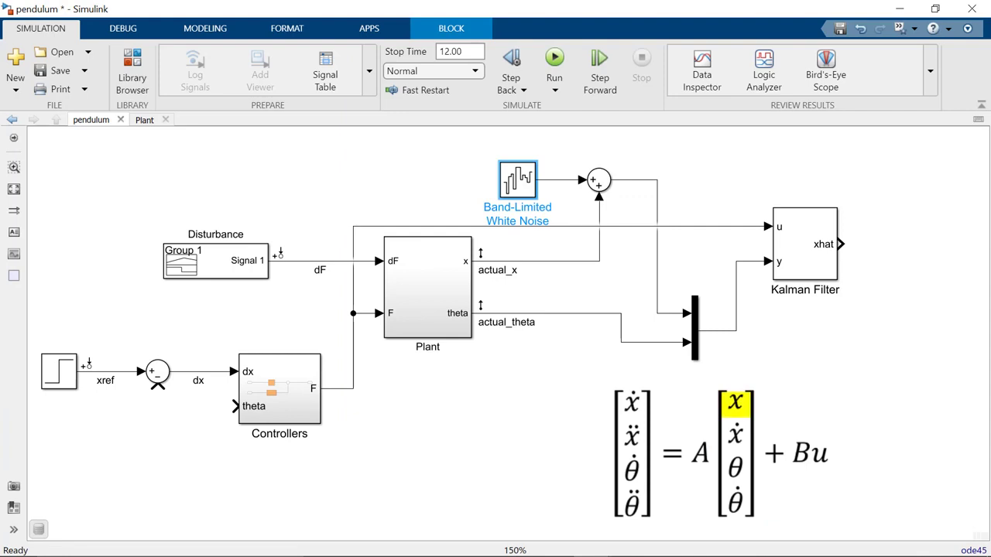
Insert a Selector after xhat with index [1 3] and input size 4, and place a Demux below the filter
type("sele")
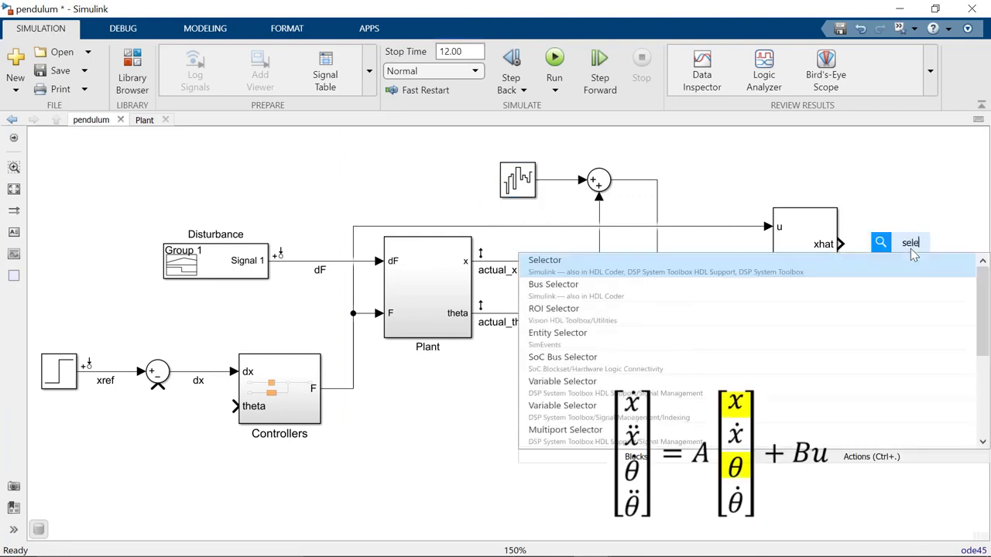
left_click(545, 260)
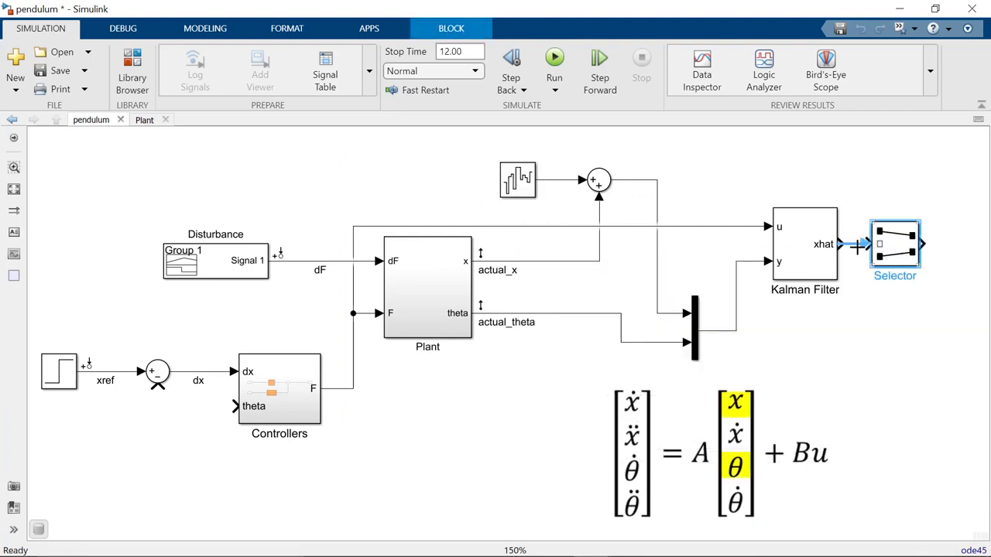
double_click(895, 243)
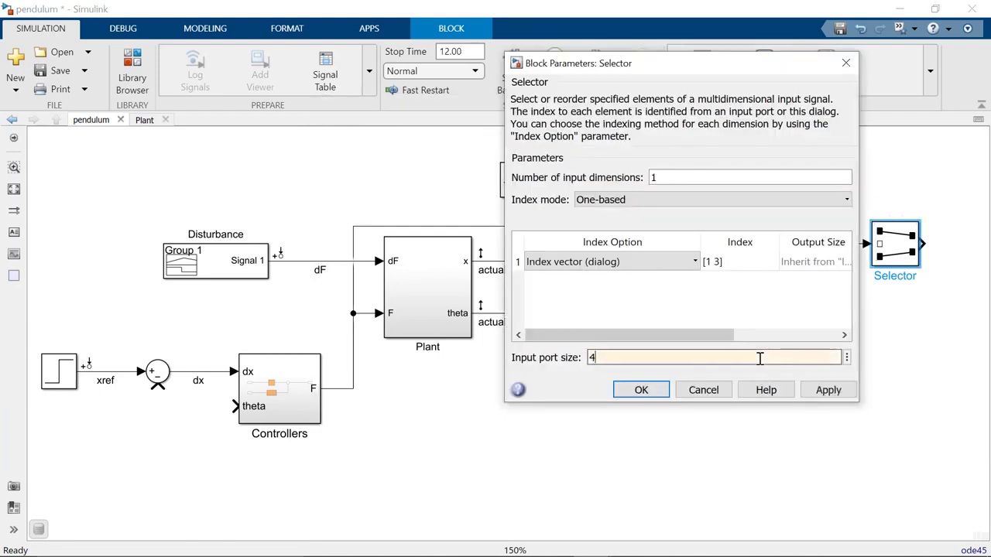
left_click(641, 390)
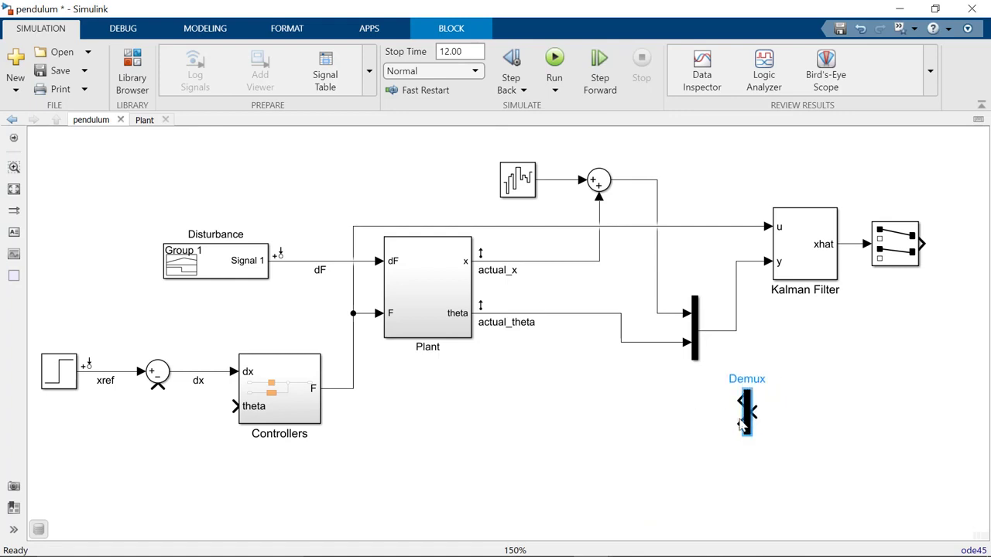
left_click_drag(747, 410, 636, 410)
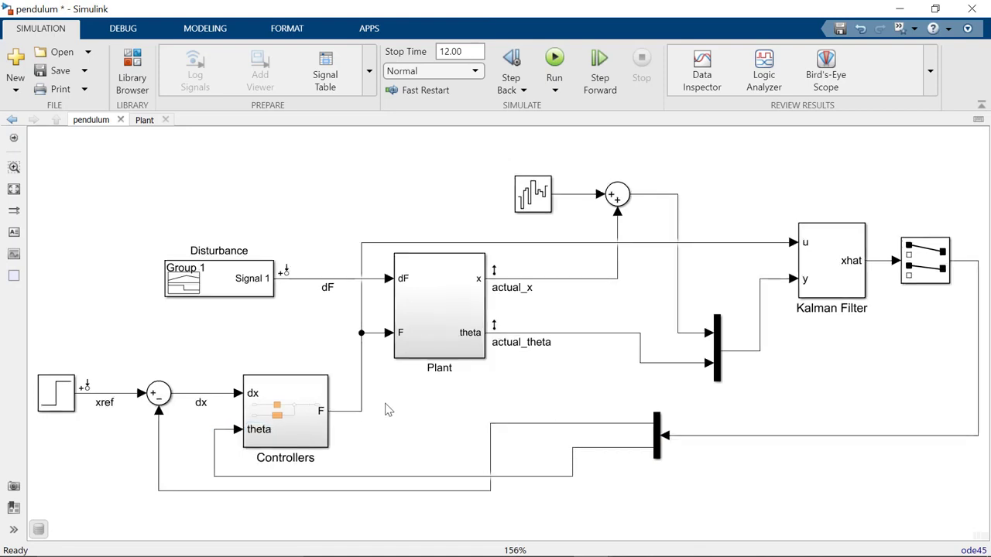
Log the named measured_x, estimated_x and estimated_theta signals, run the simulation and bring up its results
left_click(554, 59)
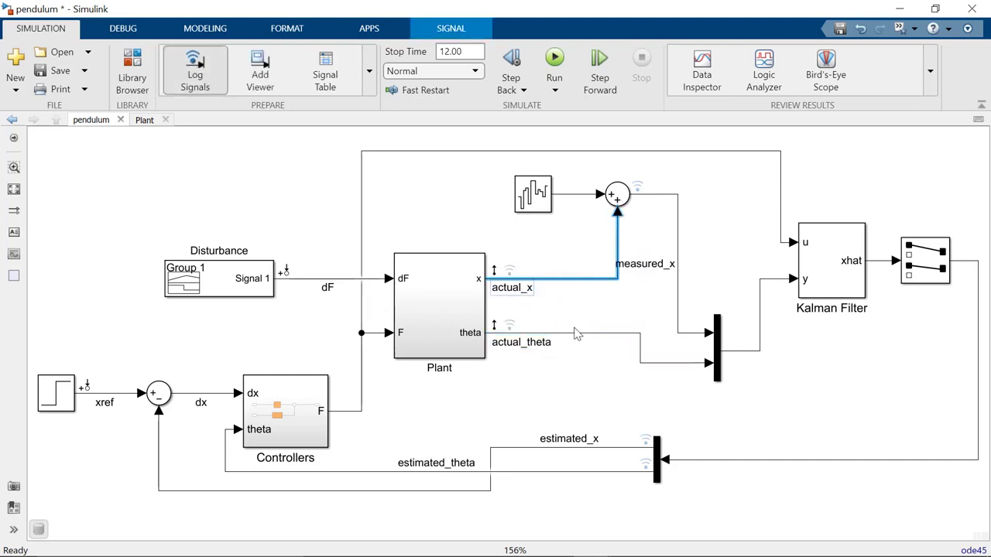
left_click(554, 56)
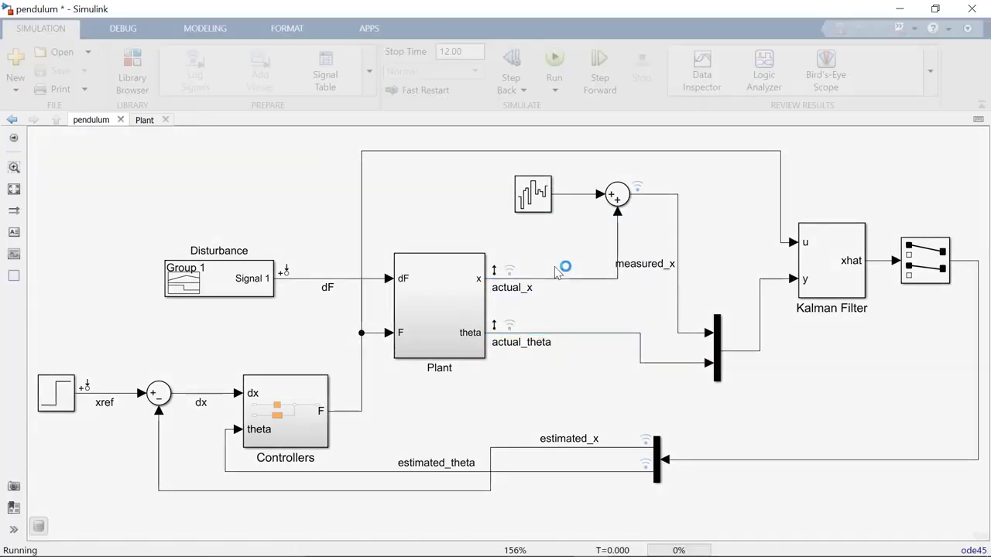
left_click(701, 69)
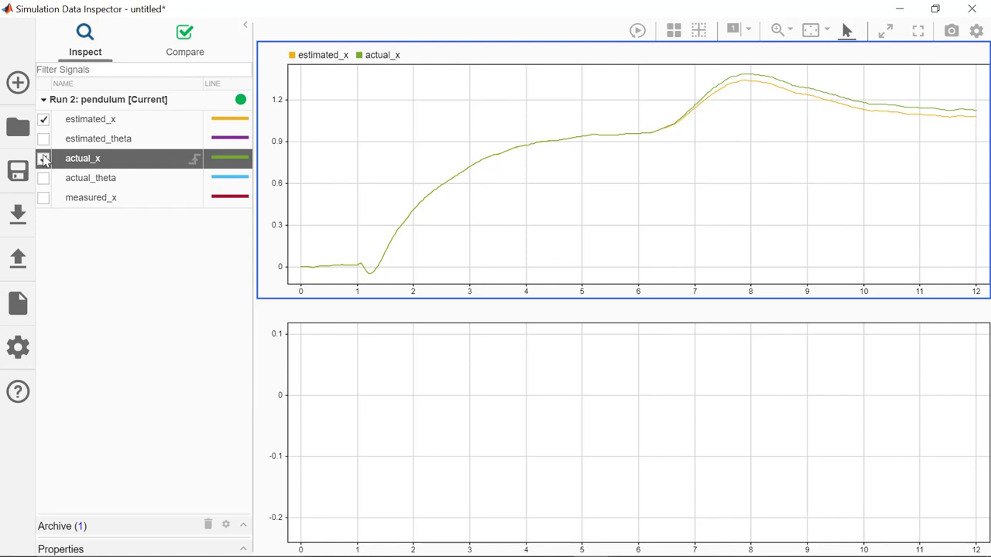
Overlay measured_x on the upper plot and add estimated_theta to the lower plot
left_click(44, 198)
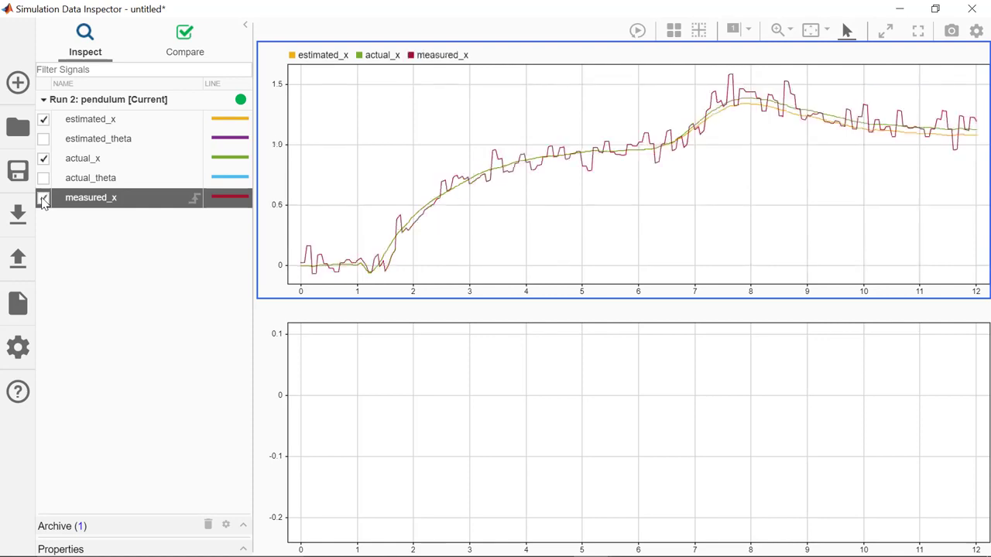
left_click(43, 199)
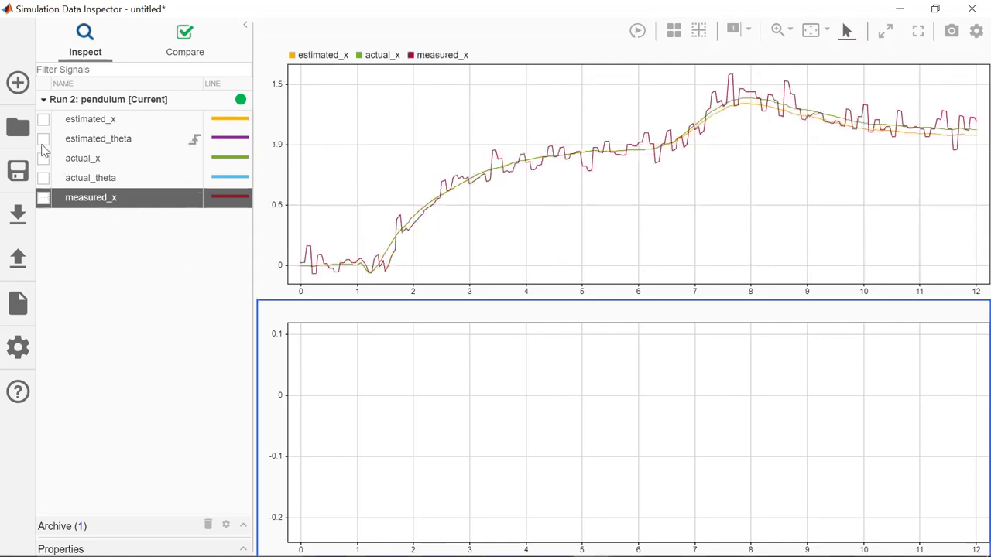
left_click(43, 178)
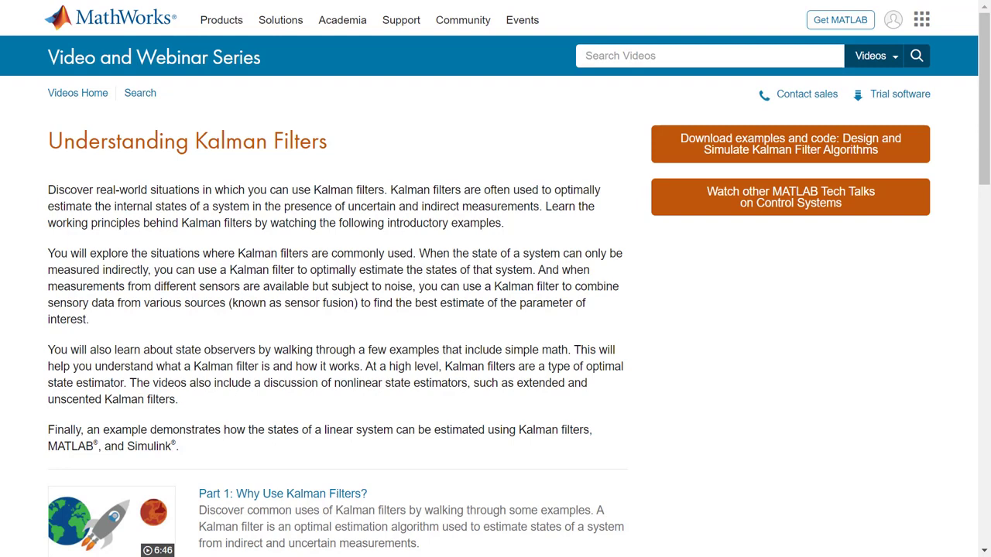
scroll("down", 3)
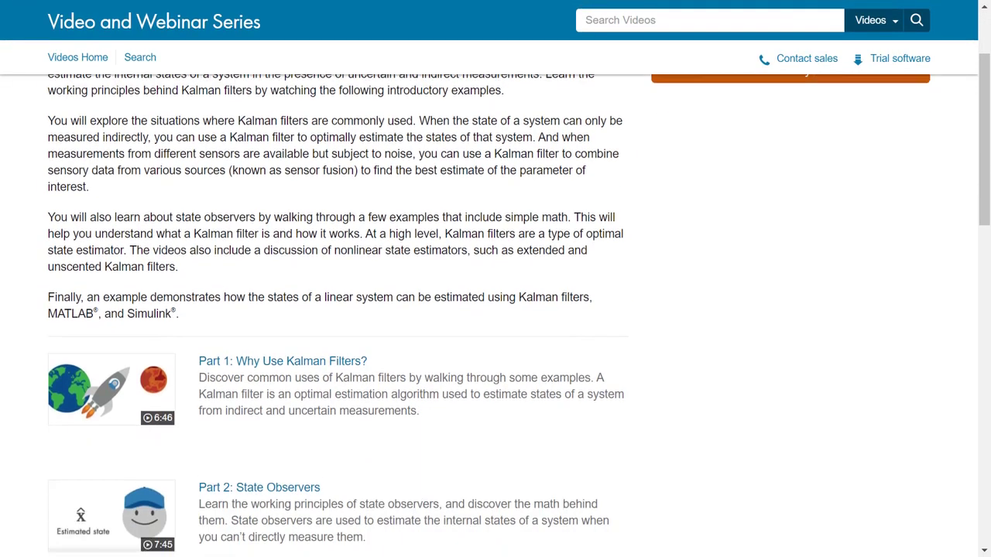
scroll("down", 3)
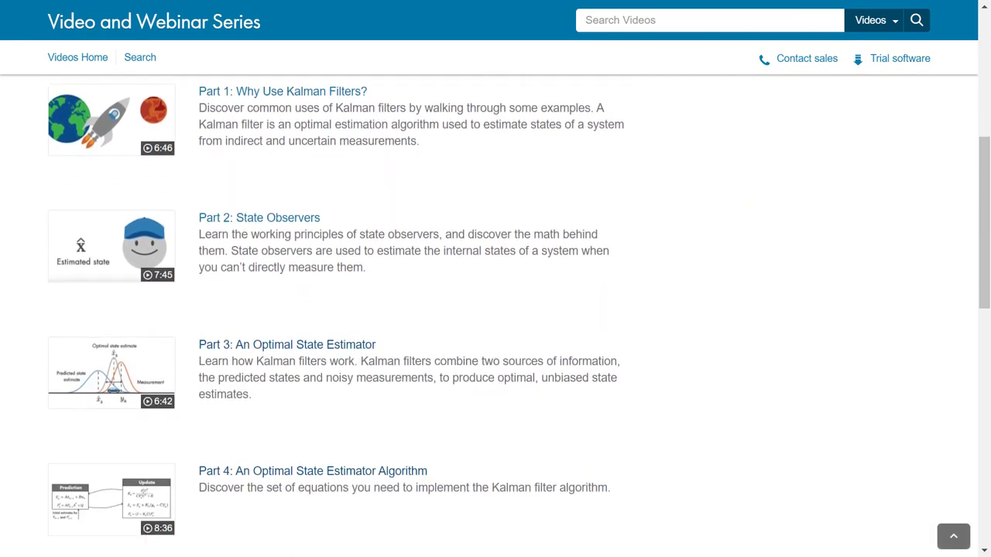